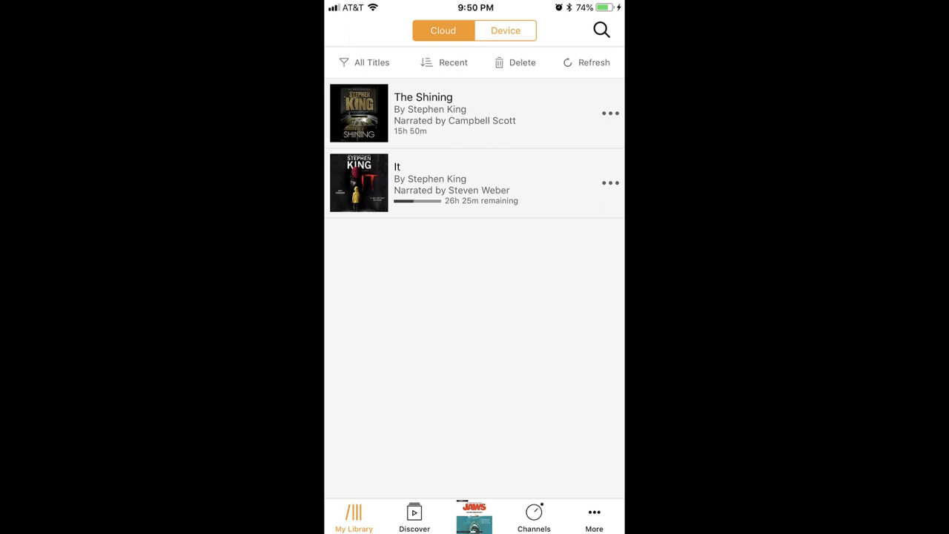
# Step: Enter delete mode in the iOS library so The Shining and It show removal markers
pyautogui.click(522, 62)
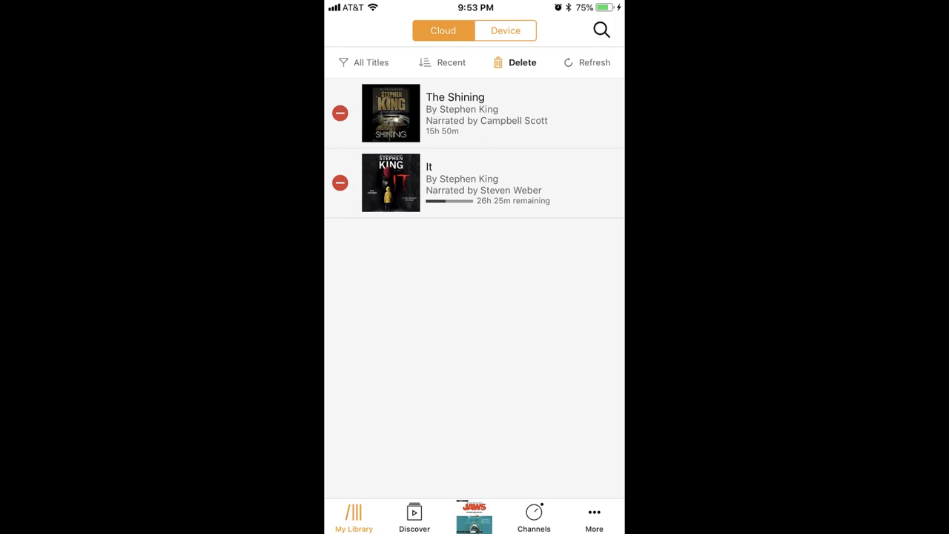
pyautogui.moveTo(518, 113); pyautogui.dragTo(370, 113)
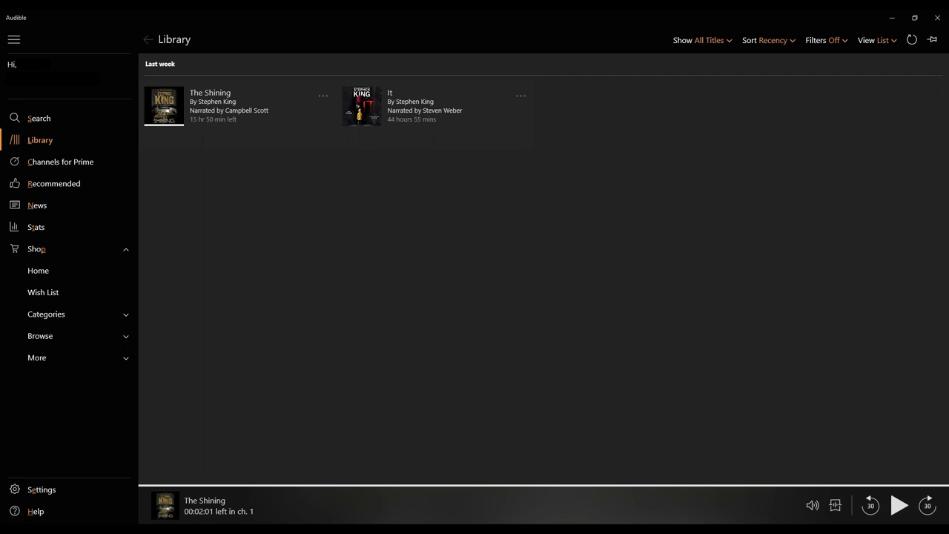
# Step: Remove The Shining from this device via its ... menu, leaving a download arrow on its cover
pyautogui.click(323, 95)
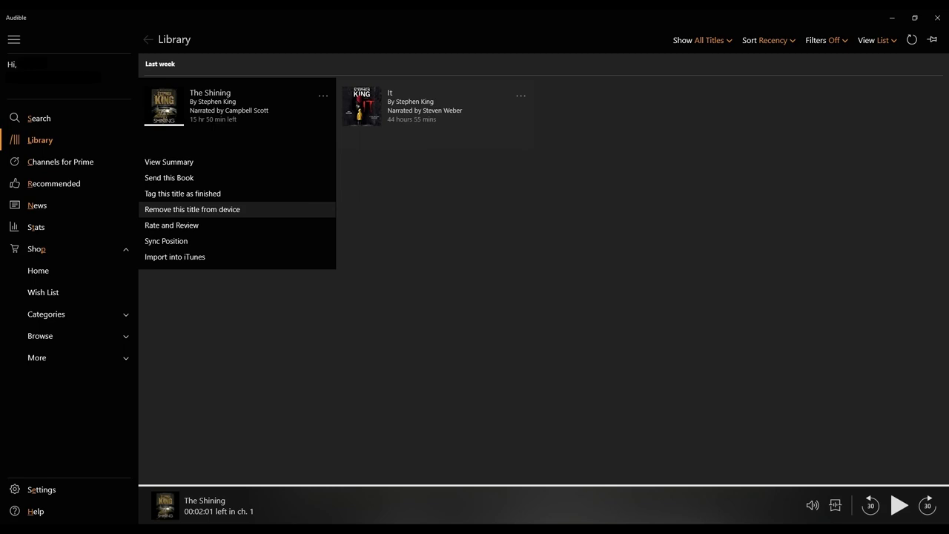
pyautogui.click(192, 209)
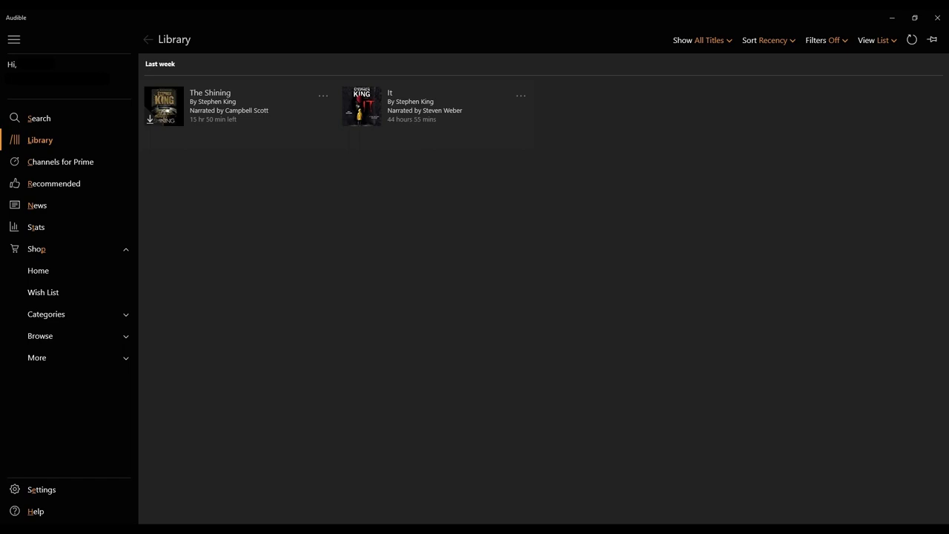